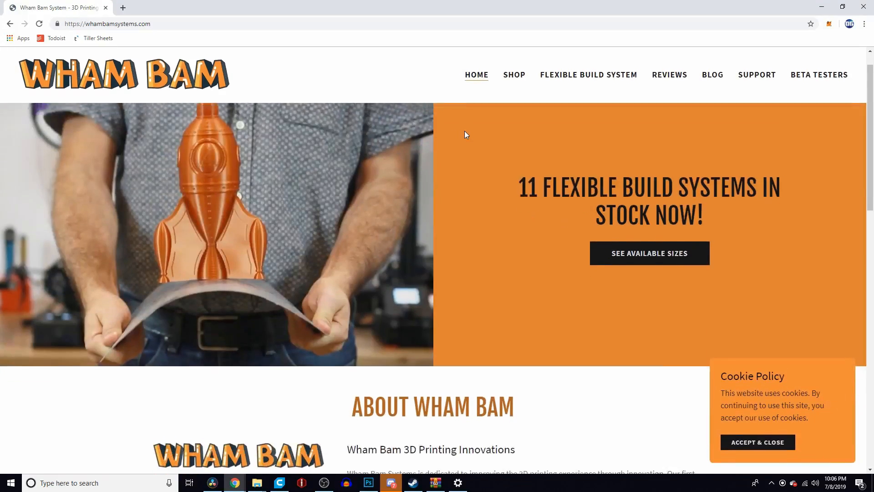
# Scroll the Wham Bam shop down to Our Product Categories
pyautogui.scroll(-3)
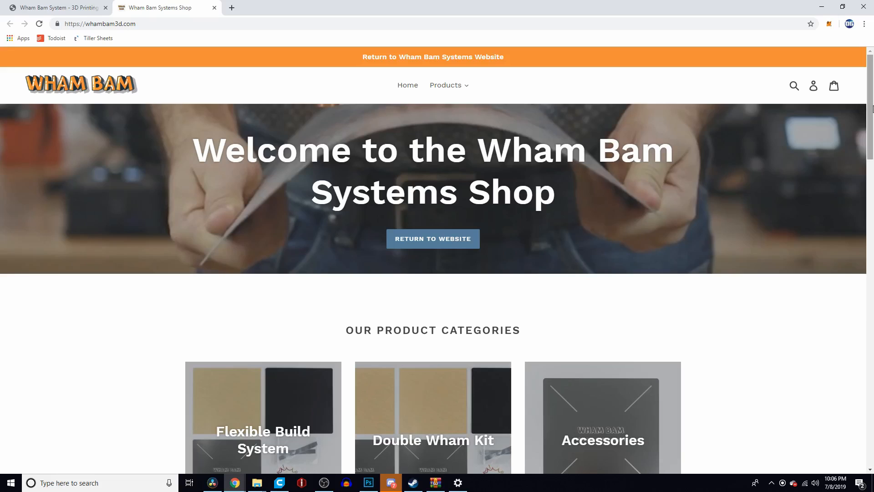
pyautogui.scroll(-3)
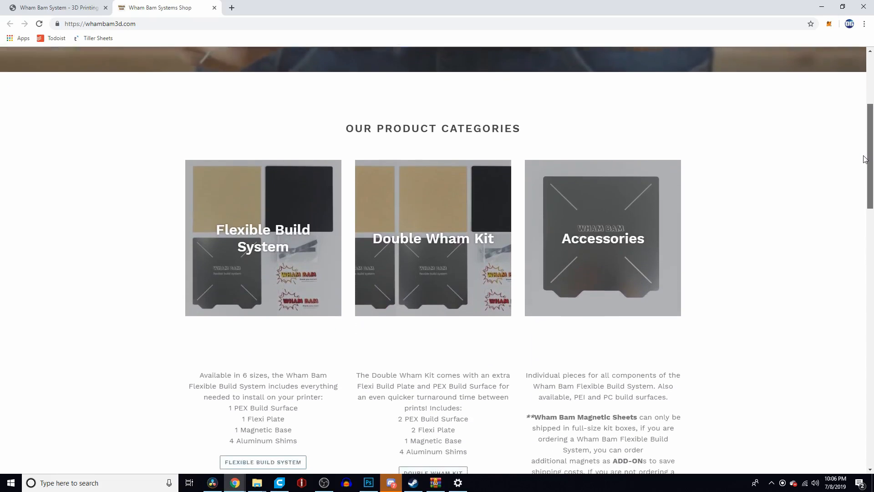
pyautogui.scroll(-3)
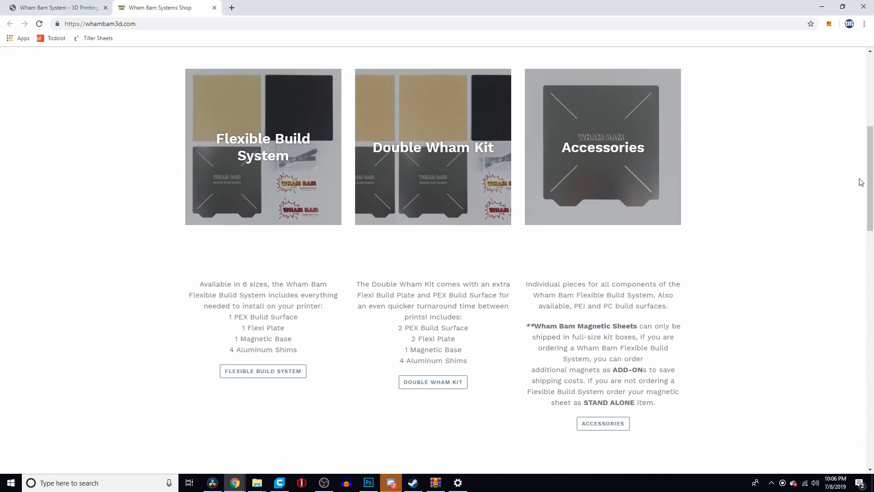
pyautogui.moveTo(192, 171)
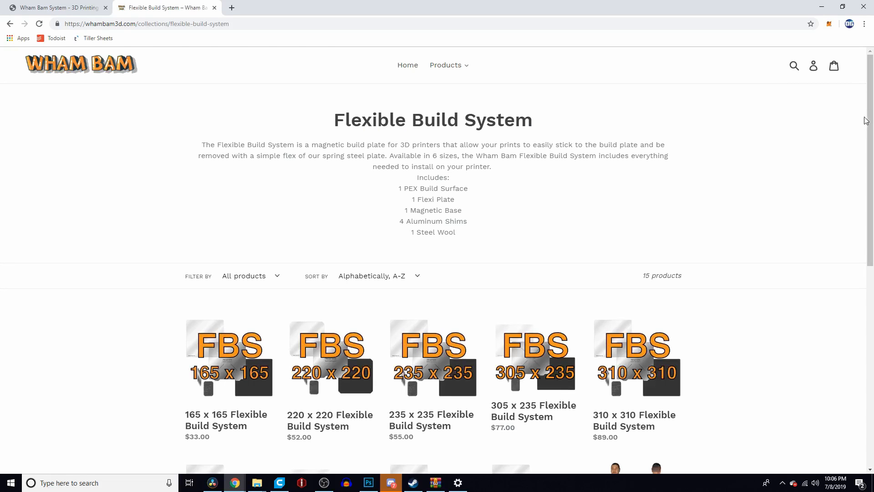
# Scroll through the Flexible Build System grid of square and round sizes
pyautogui.scroll(-3)
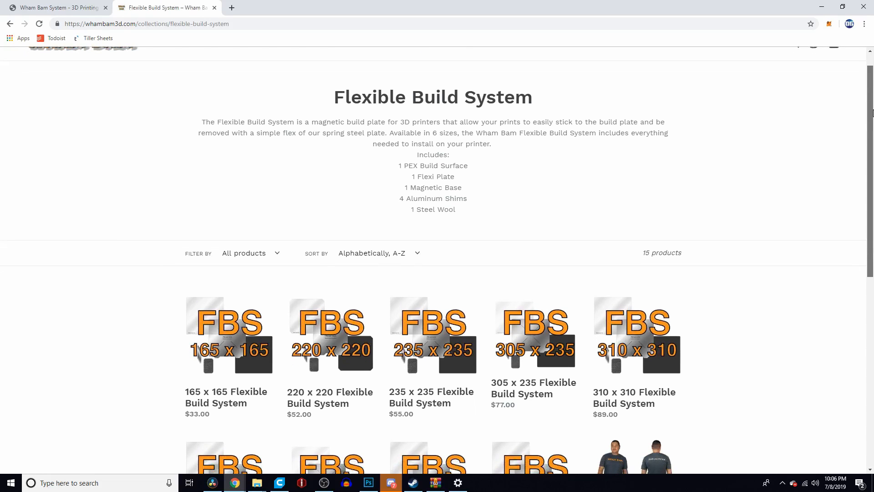
pyautogui.scroll(-3)
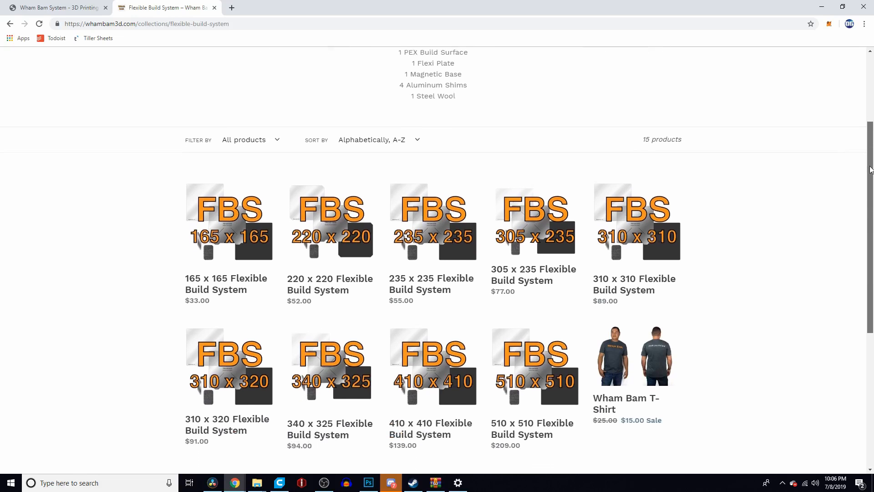
pyautogui.scroll(-3)
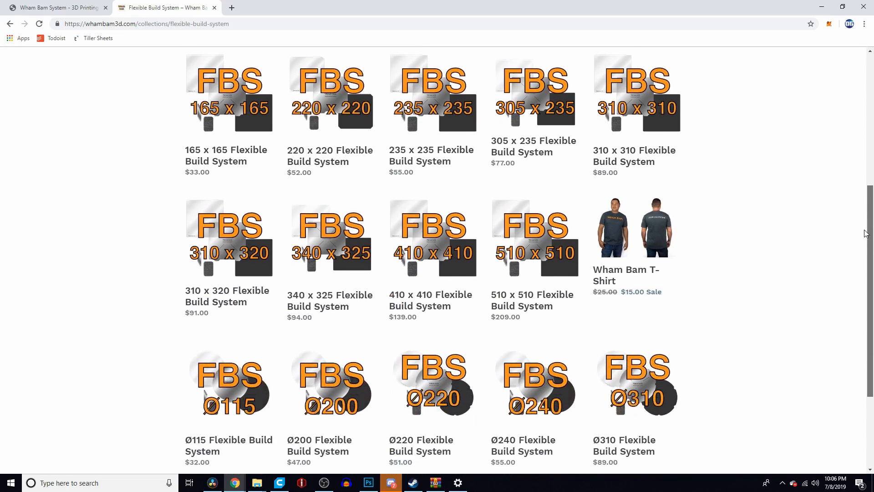
pyautogui.scroll(-3)
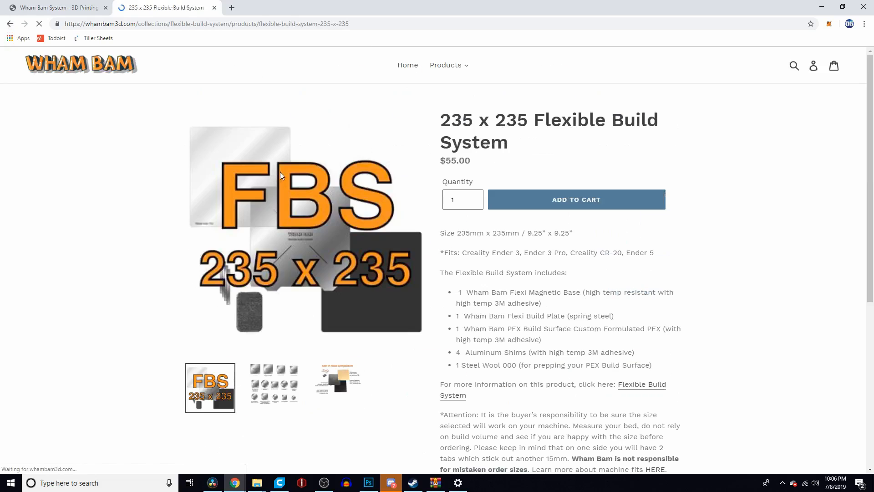
# Highlight the Fits line listing printers like Creality Ender 3 and CR-20
pyautogui.moveTo(462, 253); pyautogui.dragTo(532, 253)
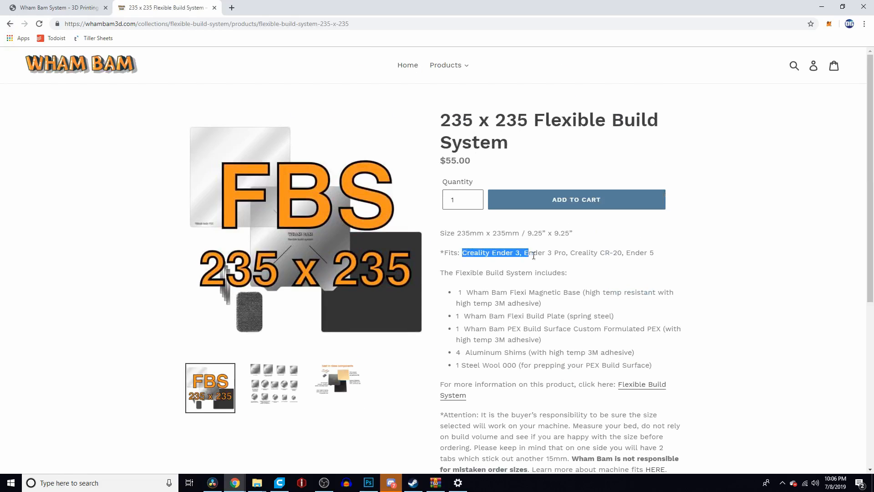